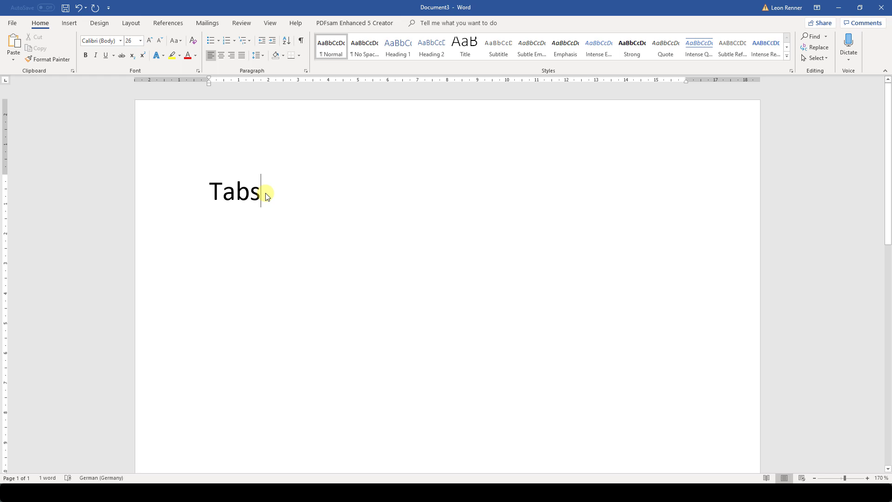
Step: Type 'Tabs', 'in' and 'Word' separated by tab characters, then select the tabbed part
key("tab")
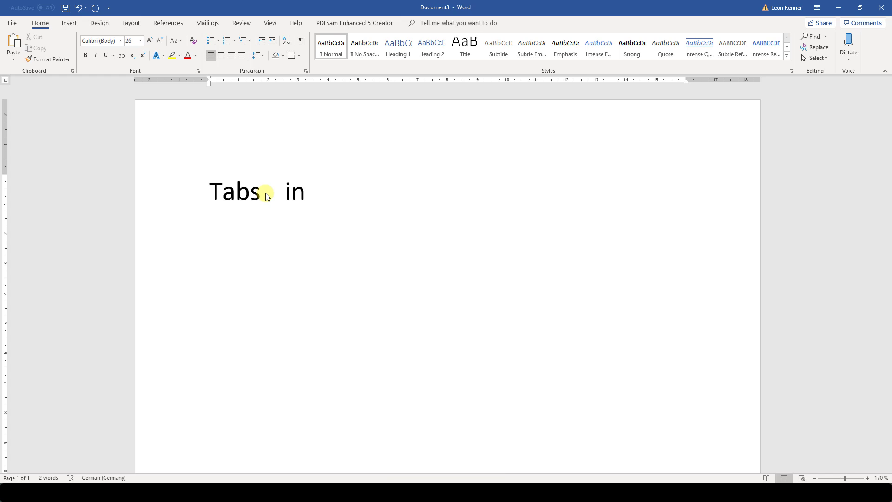
type("Wor")
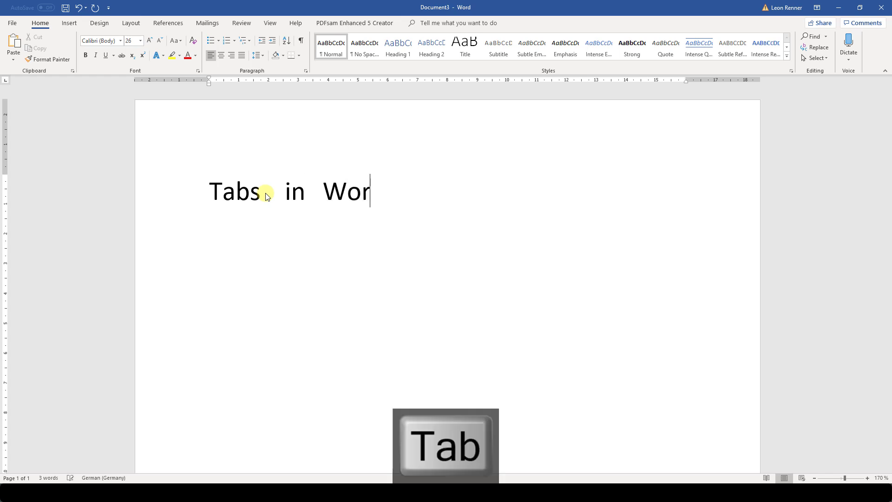
key("tab")
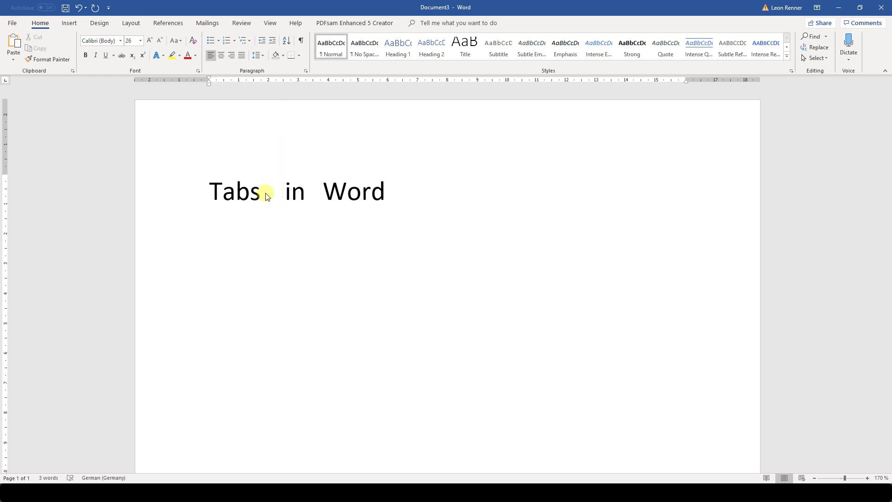
left_click(385, 191)
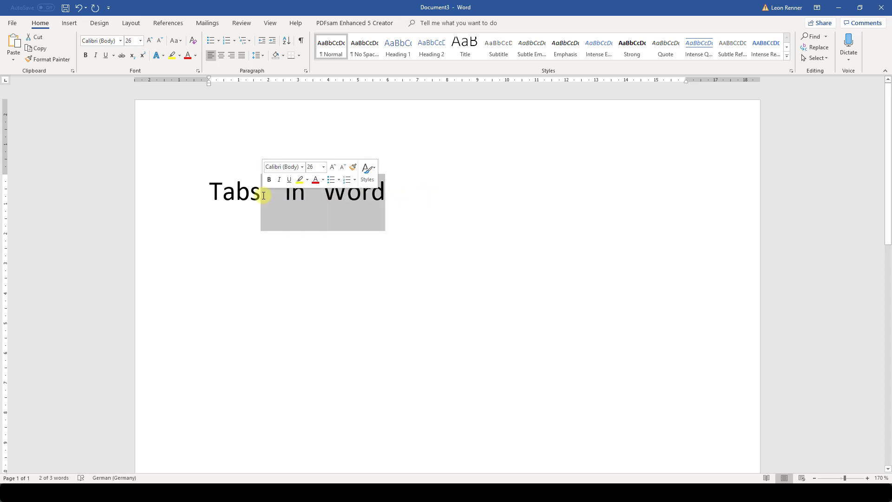
left_click(269, 191)
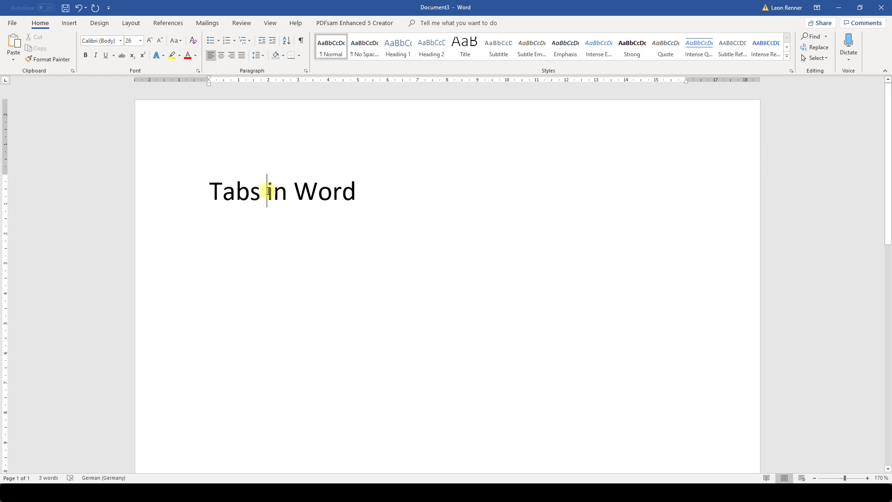
key("tab")
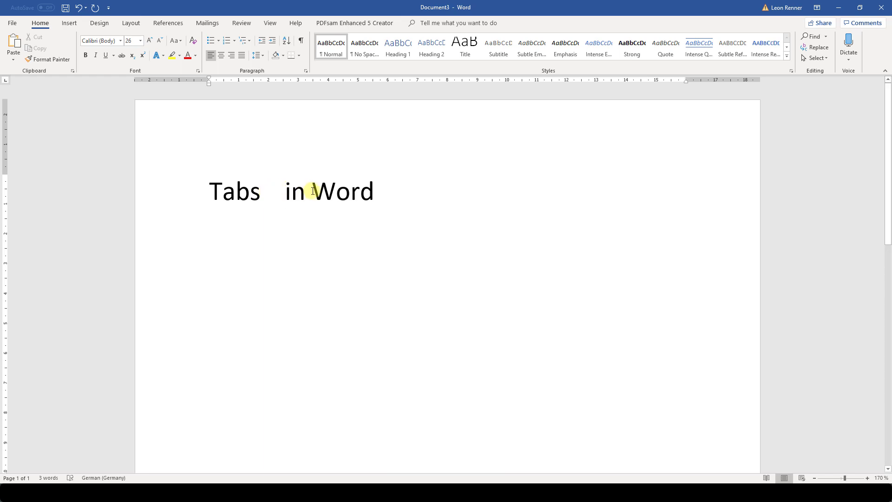
left_click(313, 191)
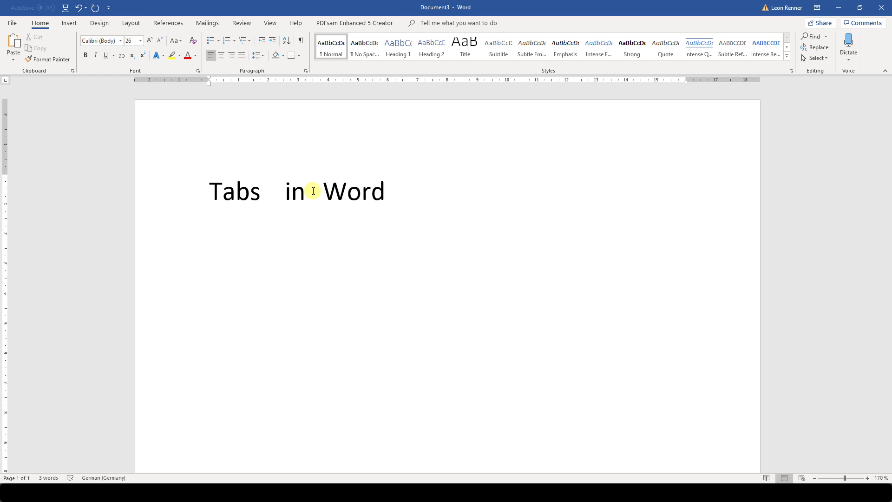
left_click(312, 191)
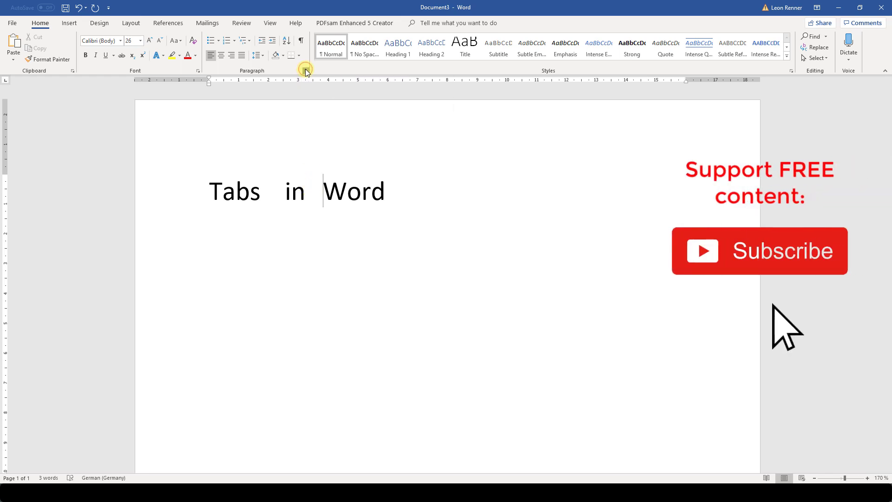
Step: Change the Default tab stops setting, then backspace out the tab gaps between words
left_click(306, 71)
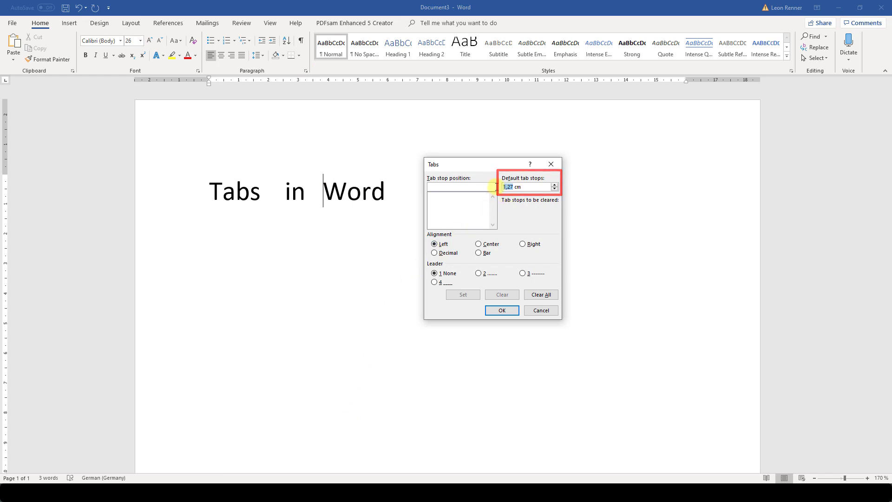
left_click(501, 310)
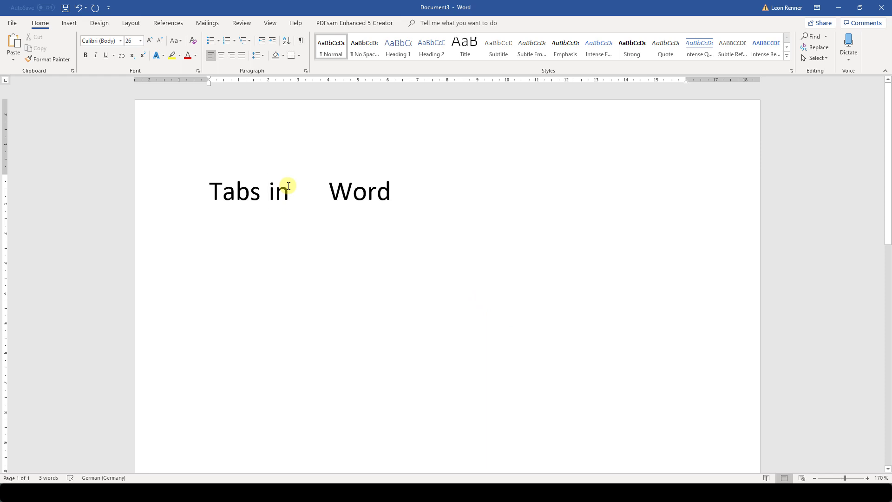
key("backspace")
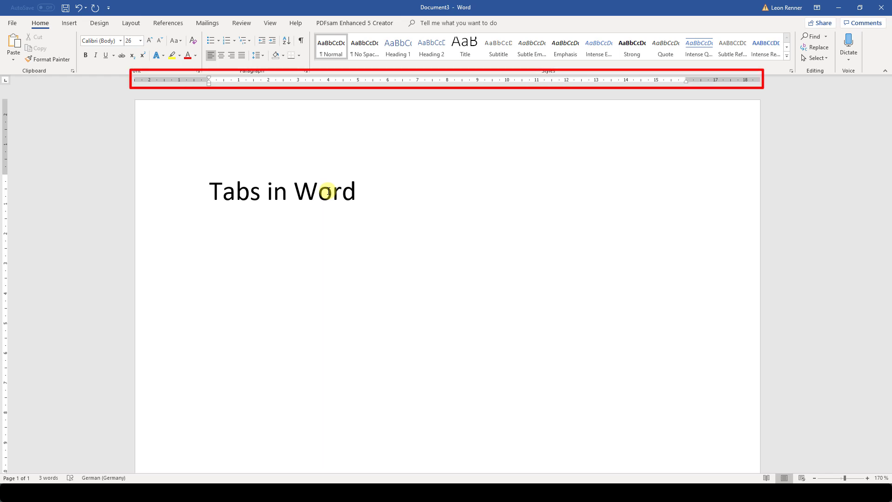
Step: Show the ruler, add a tab stop, tab 'Word' over and drag the stop to 13.5 cm
left_click(292, 191)
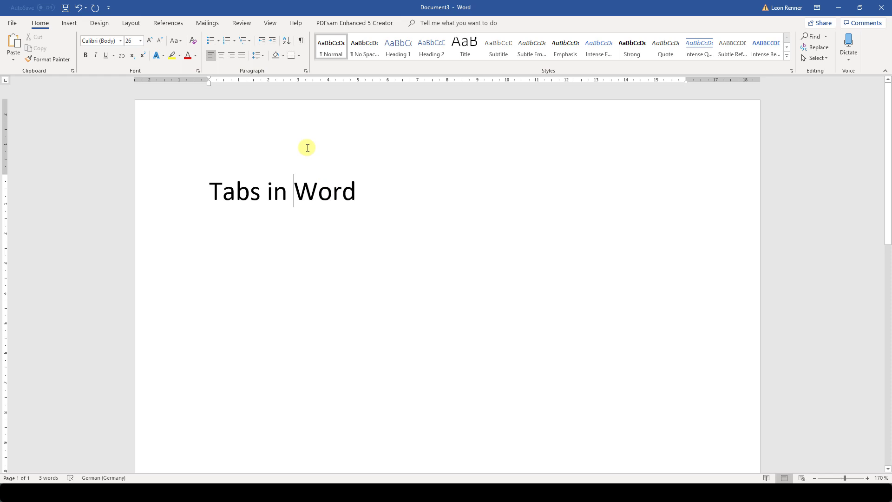
left_click(270, 23)
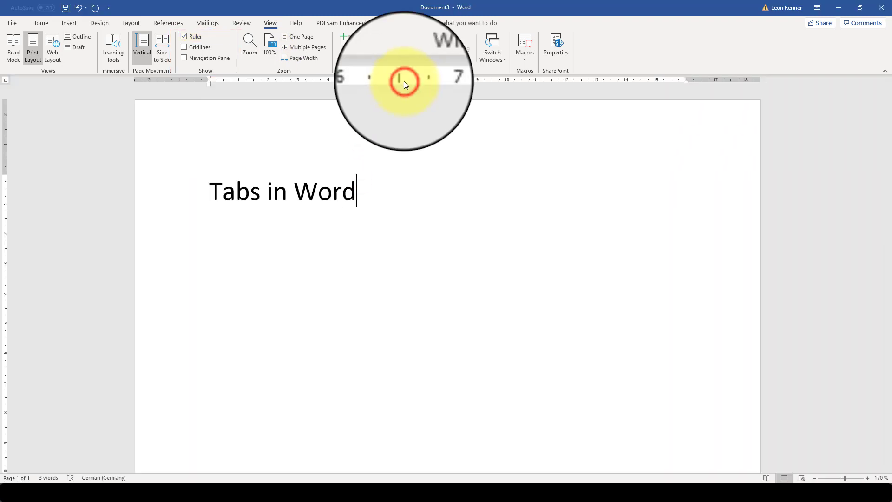
left_click(420, 80)
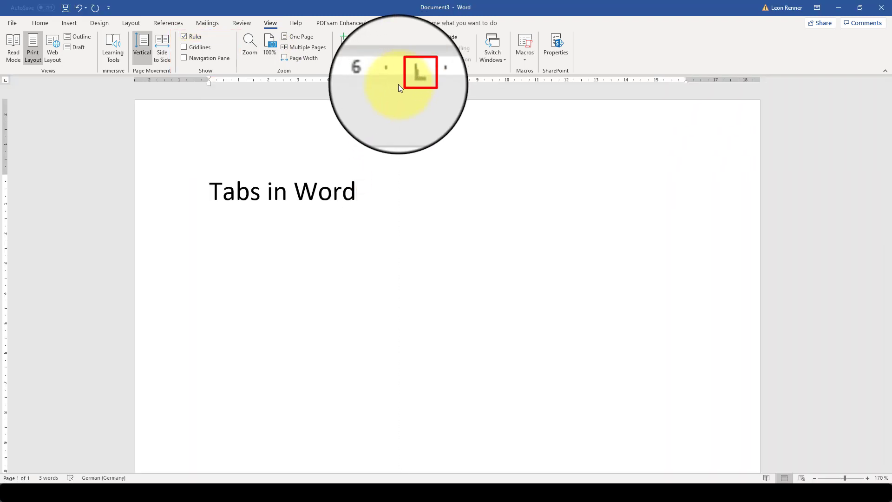
left_click(293, 190)
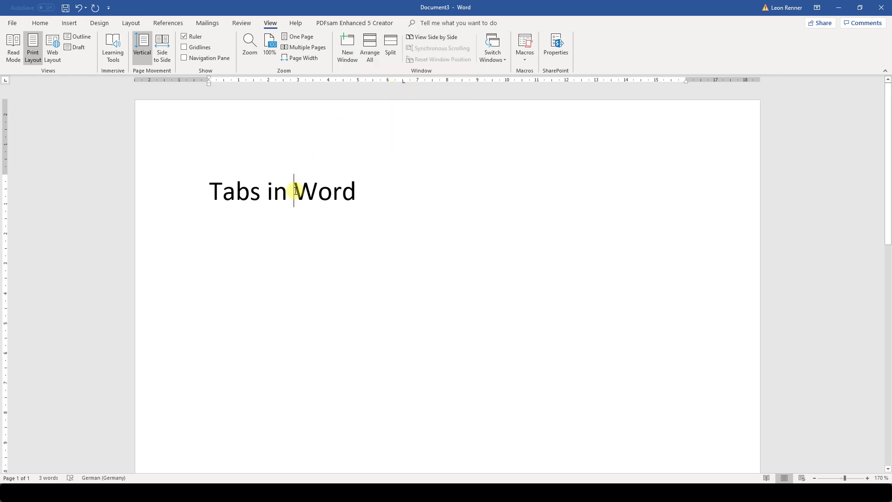
key("tab")
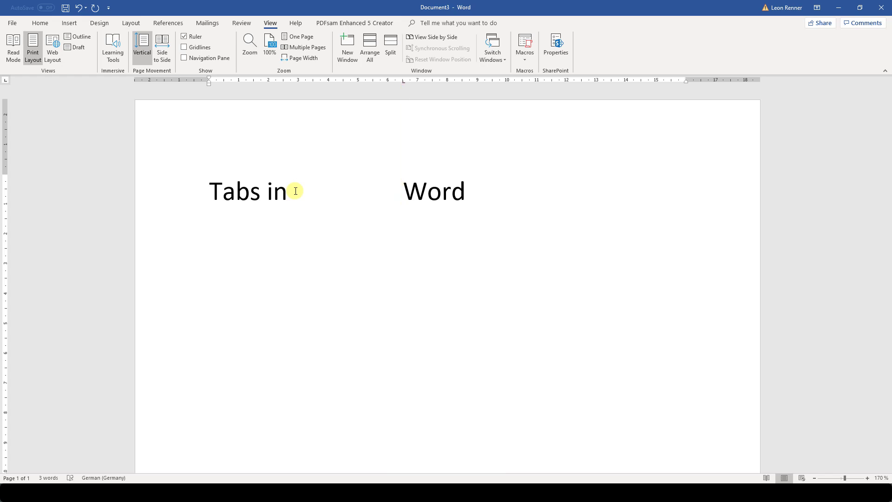
left_click(390, 45)
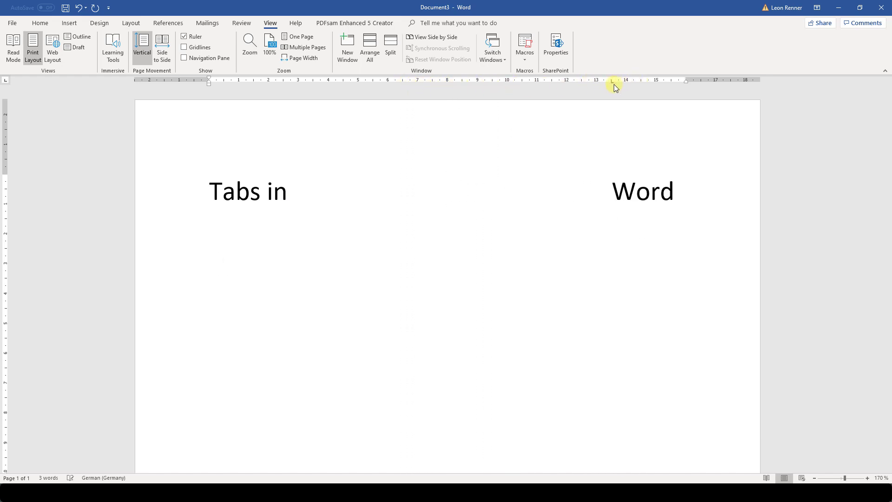
left_click(612, 190)
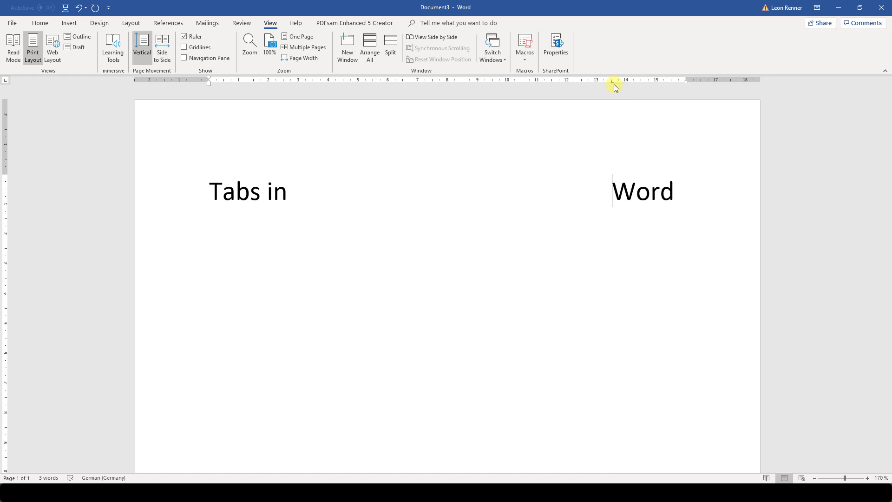
left_click(40, 23)
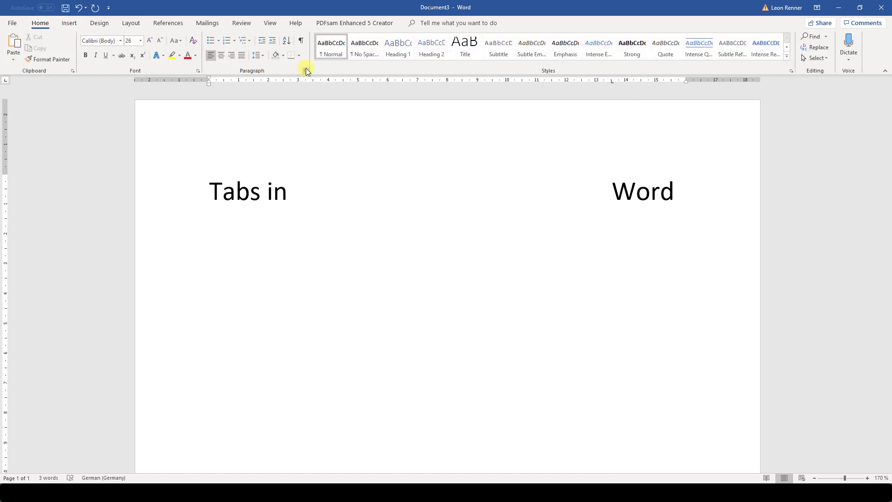
Step: Set the 13,5 cm tab stop to Right alignment with dashed leader 3
left_click(305, 70)
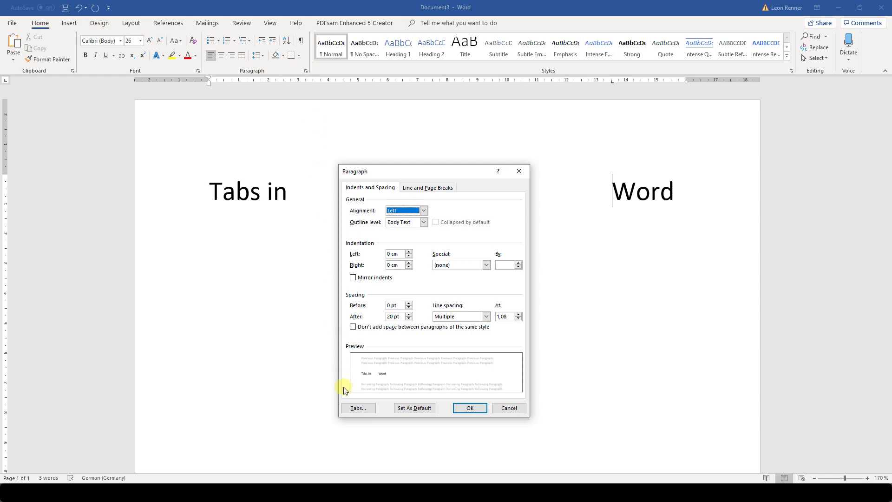
left_click(358, 408)
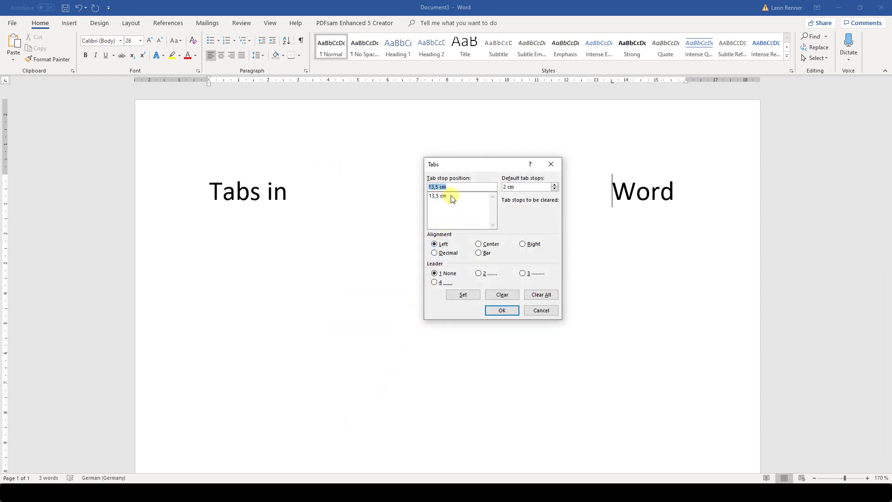
left_click(461, 196)
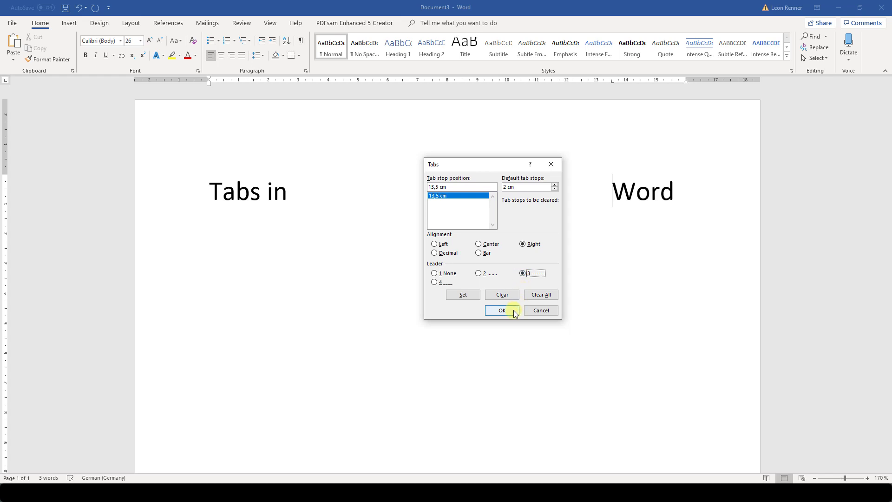
left_click(501, 310)
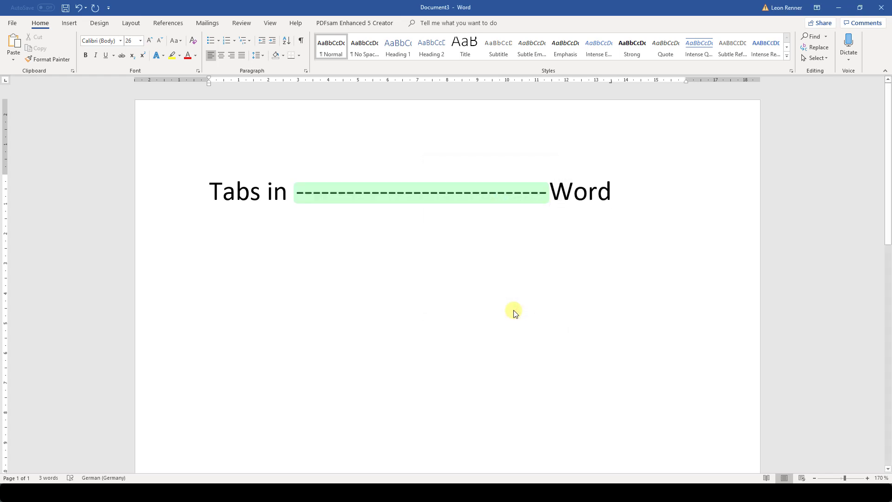
mouse_move(527, 273)
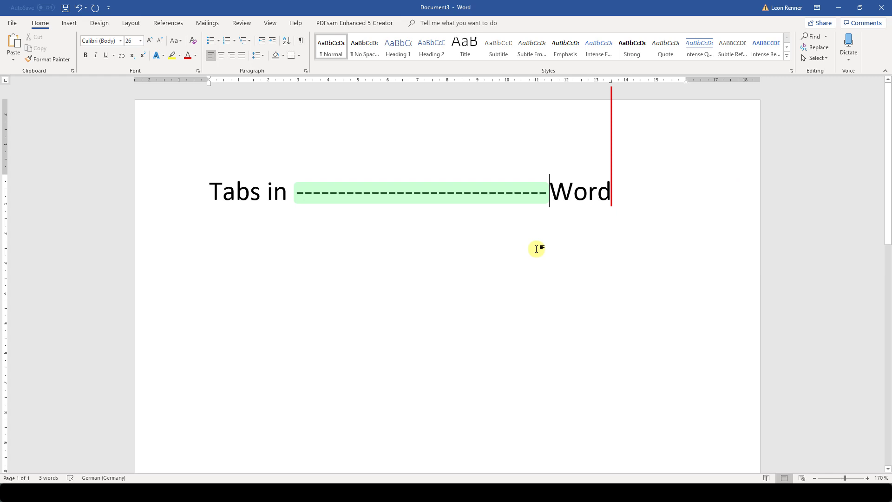
Step: Type 'more text' before 'Word' so the dashed leader shortens
type("more text")
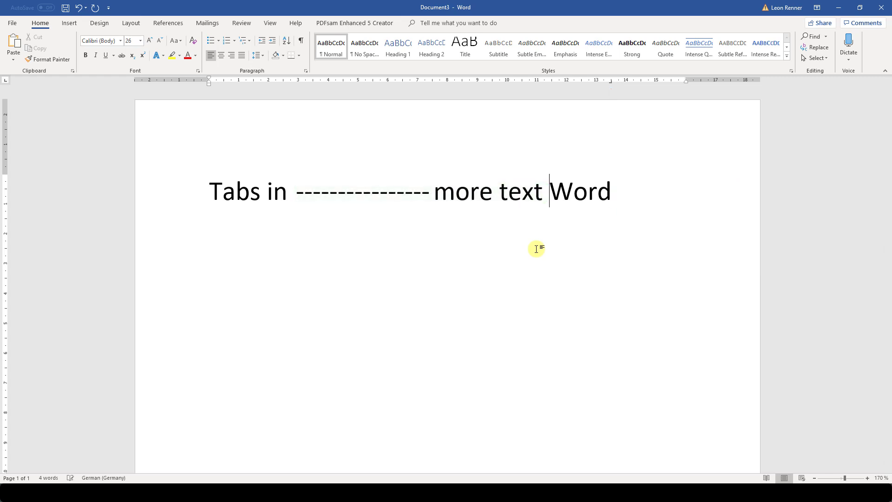